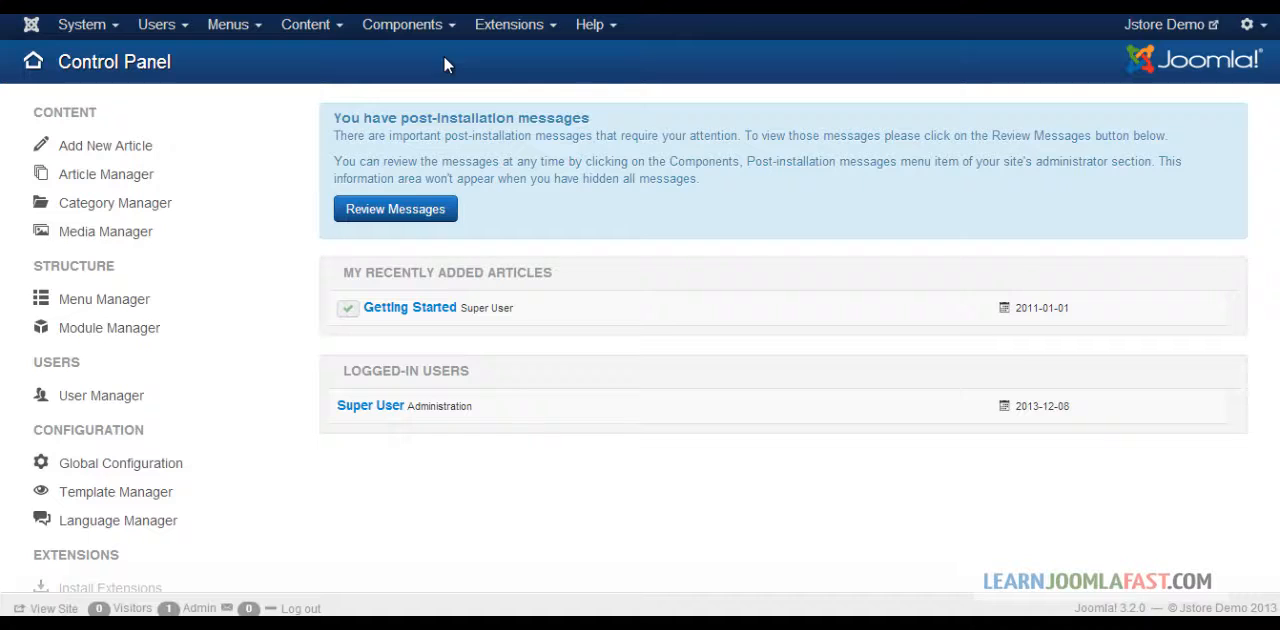
pyautogui.moveTo(468, 70)
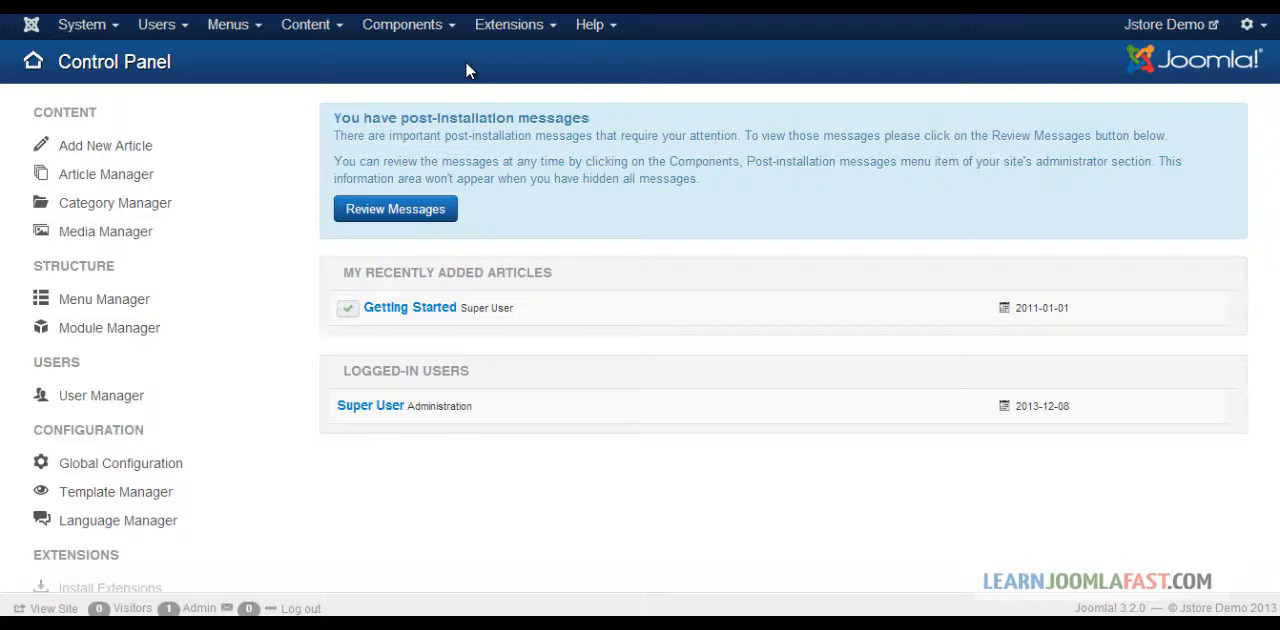
pyautogui.moveTo(496, 68)
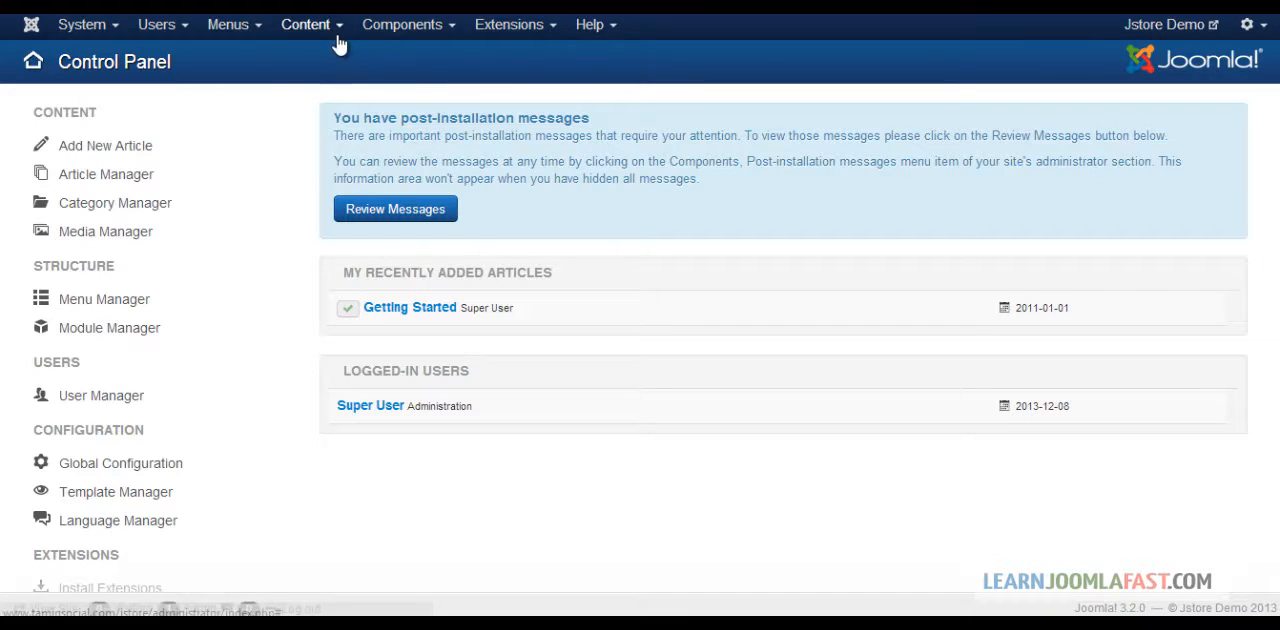
# Step: Show the Content menu's management options from the admin Control Panel top bar
pyautogui.click(306, 24)
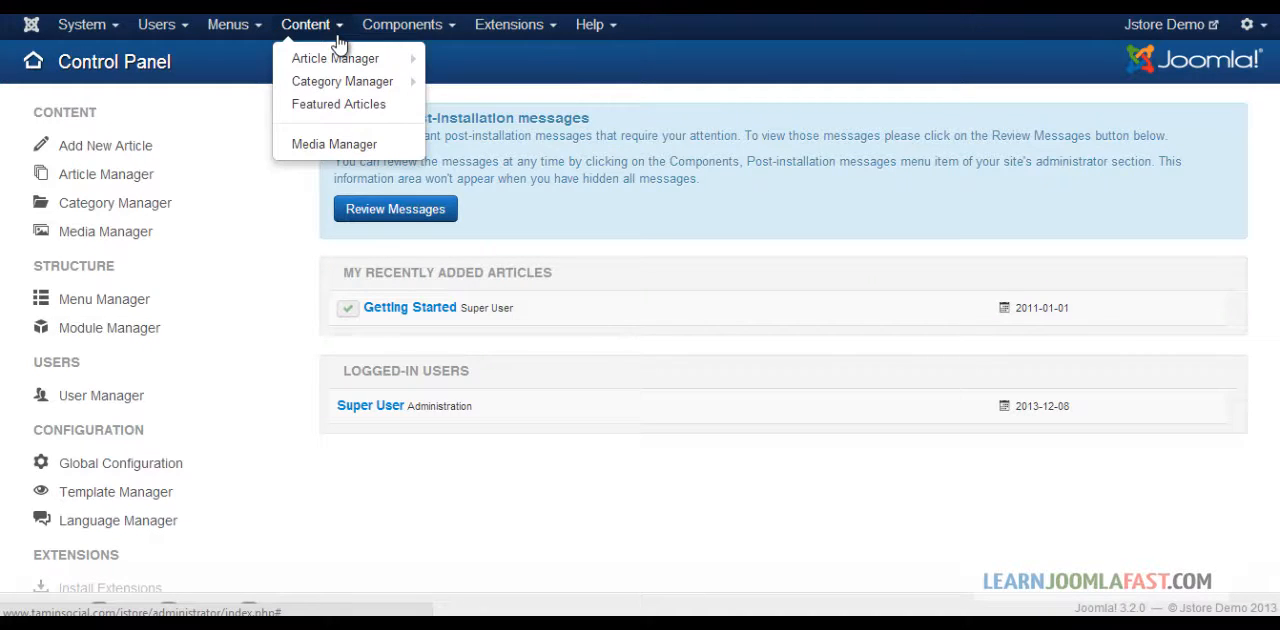
pyautogui.moveTo(344, 62)
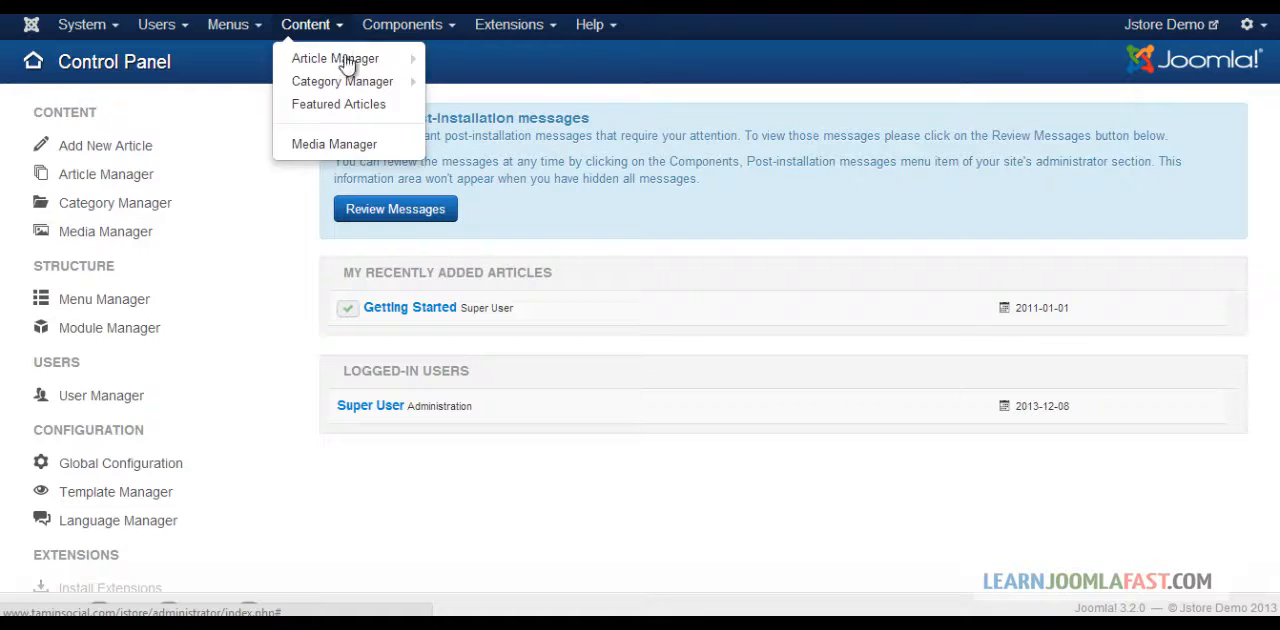
pyautogui.click(156, 24)
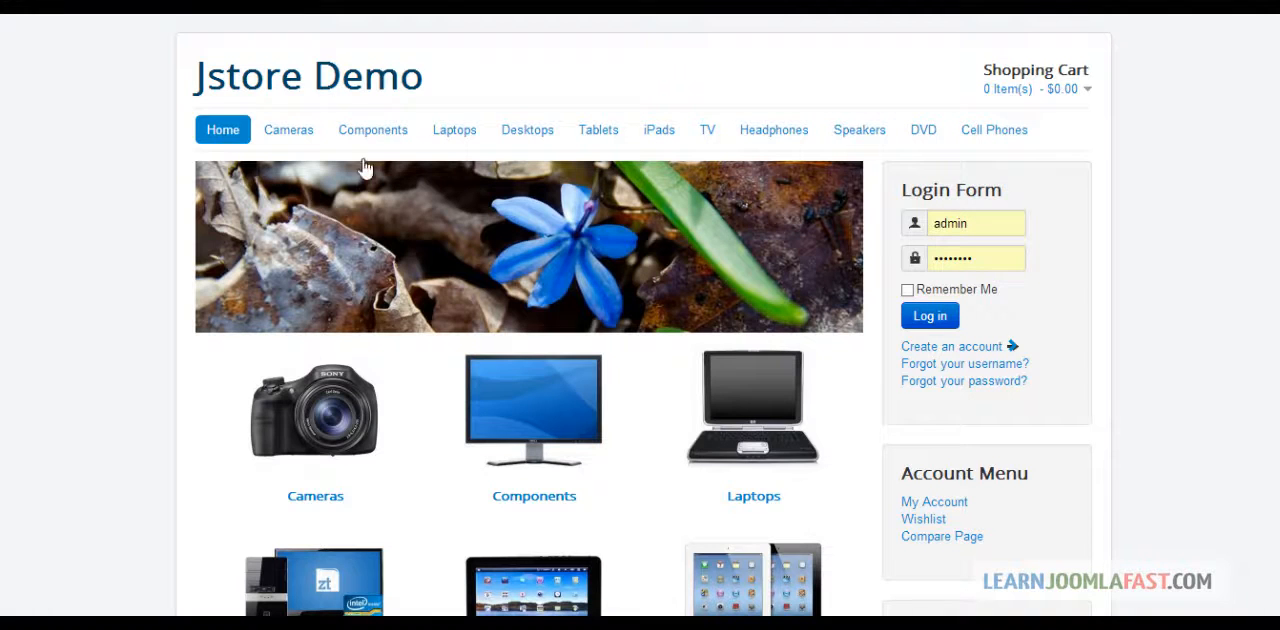
pyautogui.moveTo(114, 276)
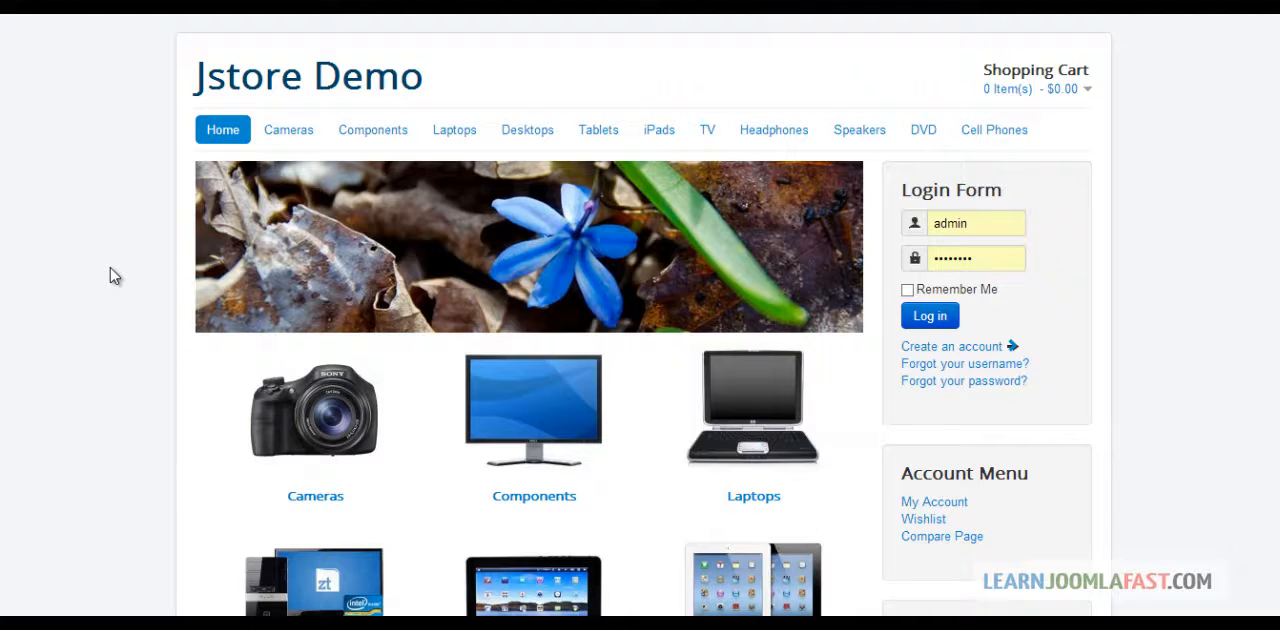
pyautogui.moveTo(116, 276)
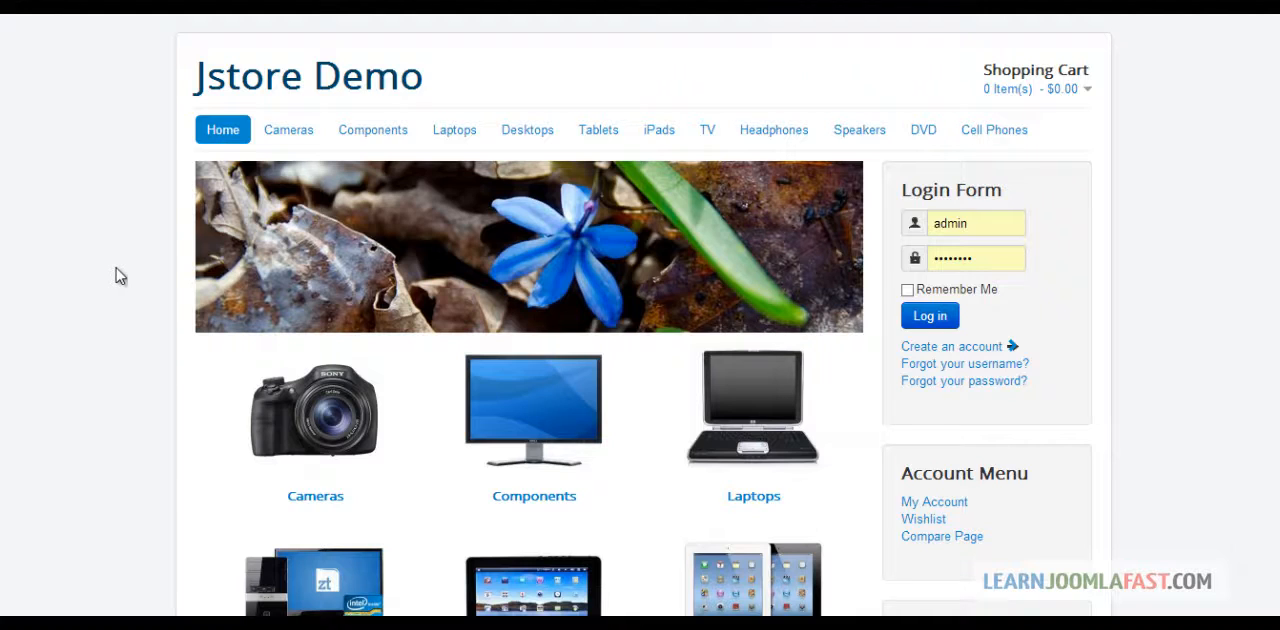
# Step: Choose the Cameras category on the Jstore Demo storefront home page
pyautogui.click(316, 496)
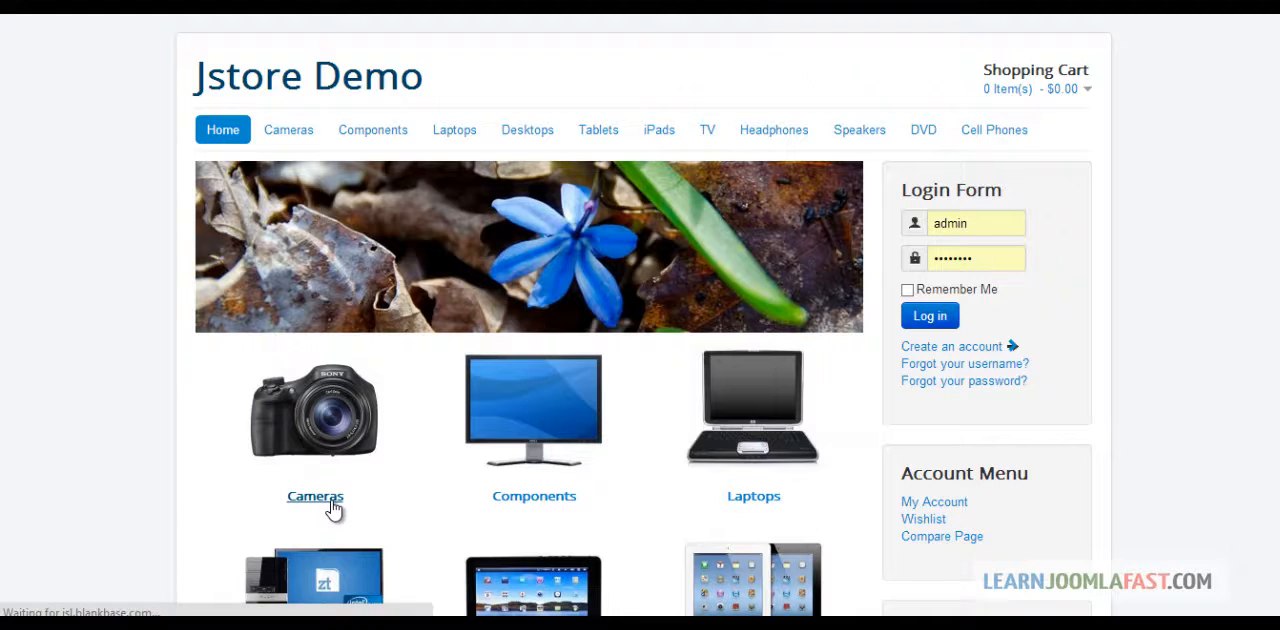
# Step: Browse the Cameras category listing, including the Samsung HDTV Monitor and Dell printer with prices
pyautogui.click(316, 496)
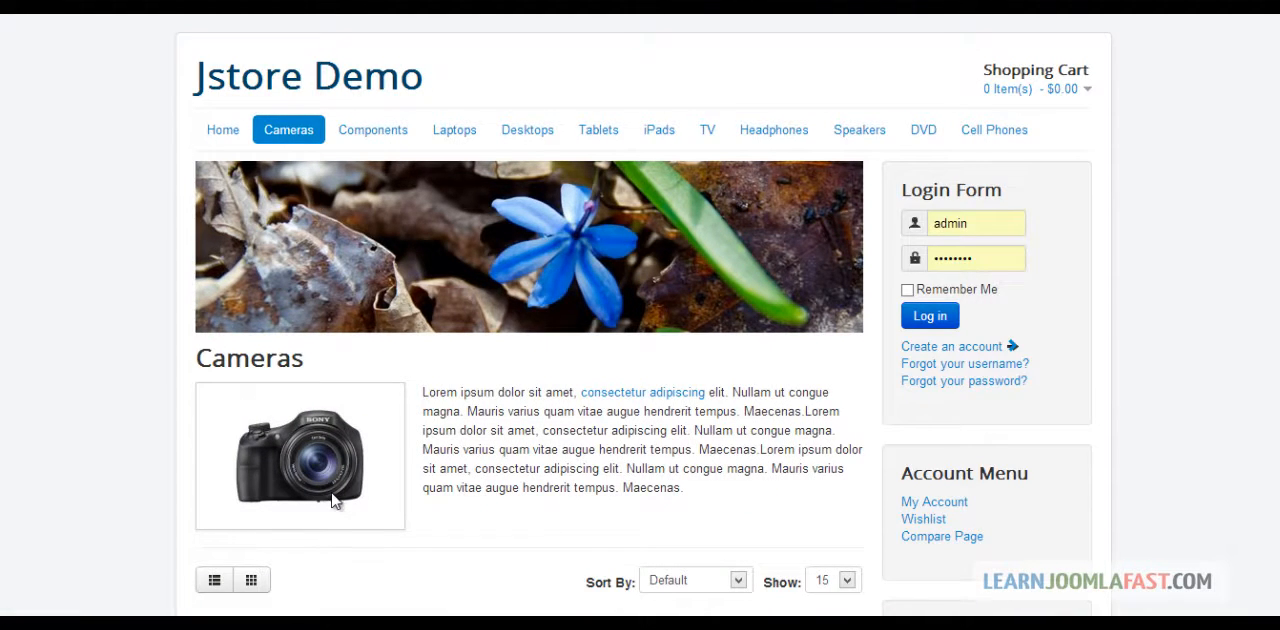
pyautogui.scroll(-3)
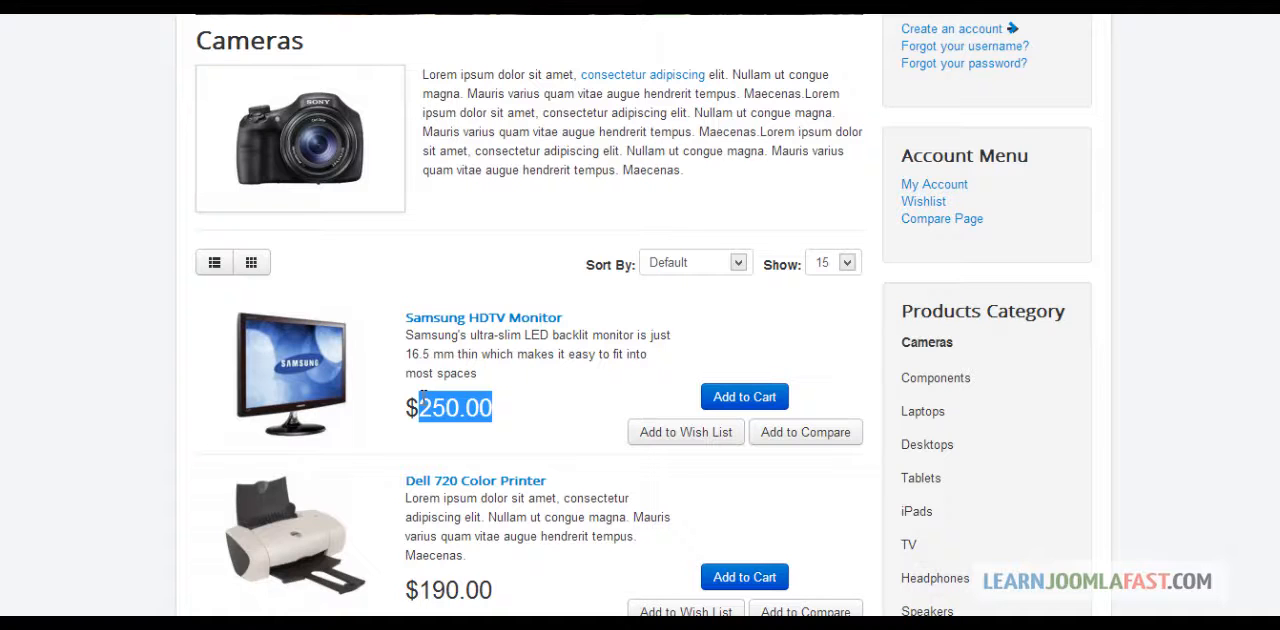
pyautogui.scroll(3)
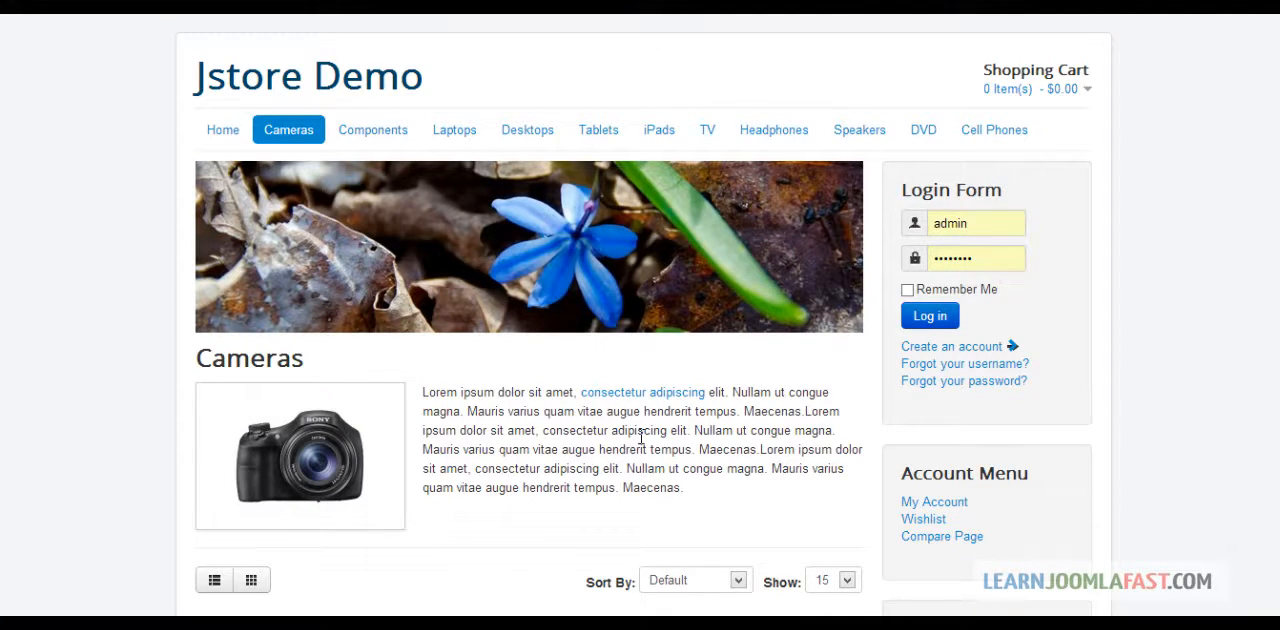
pyautogui.scroll(-3)
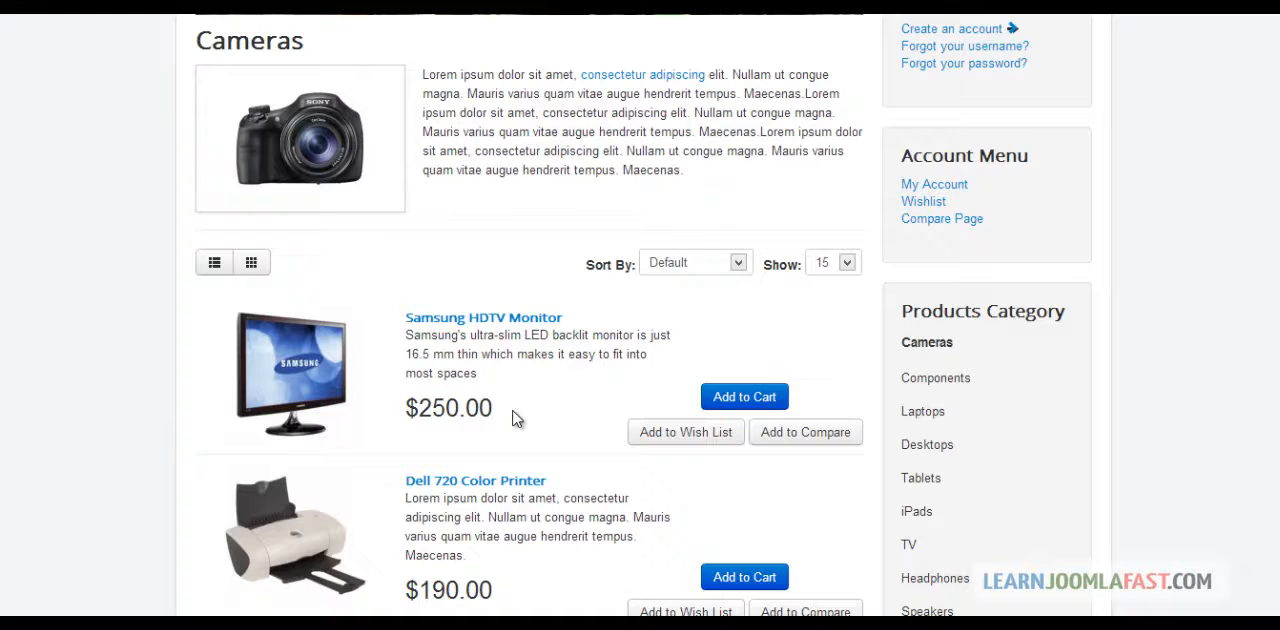
pyautogui.moveTo(232, 186)
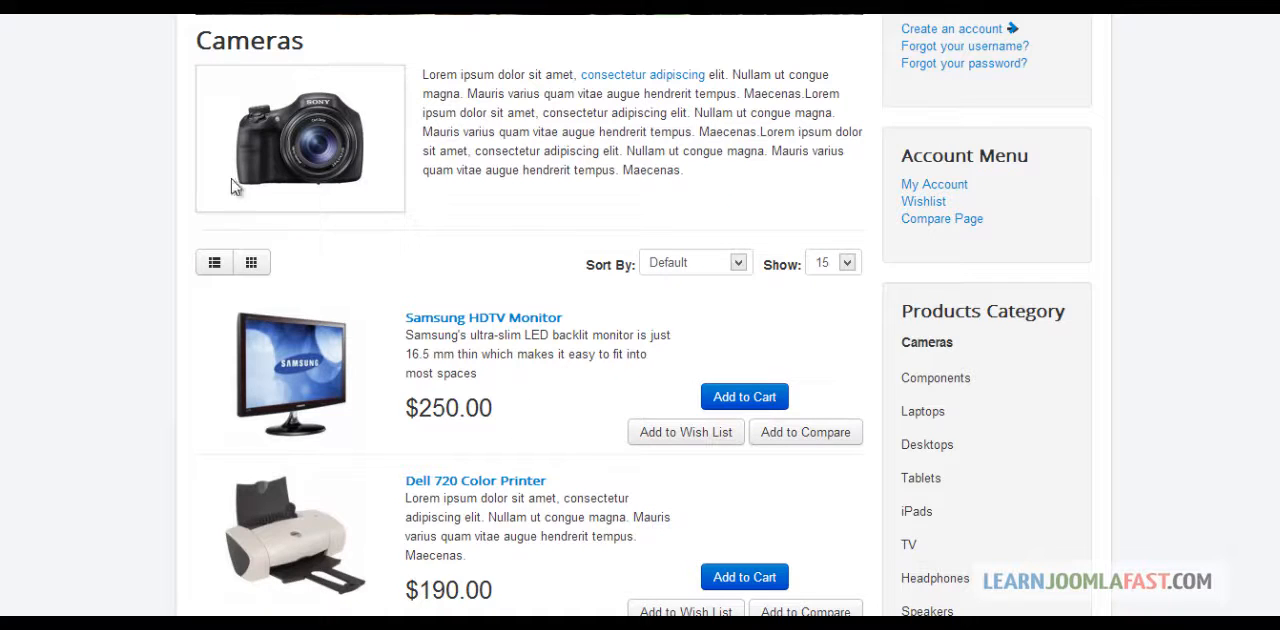